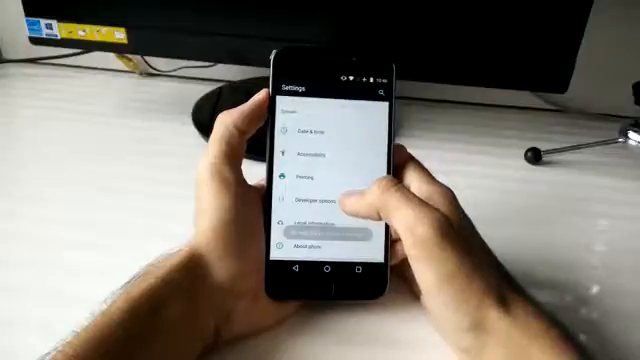
- Open Developer options from the System section of Android Settings
left_click(311, 196)
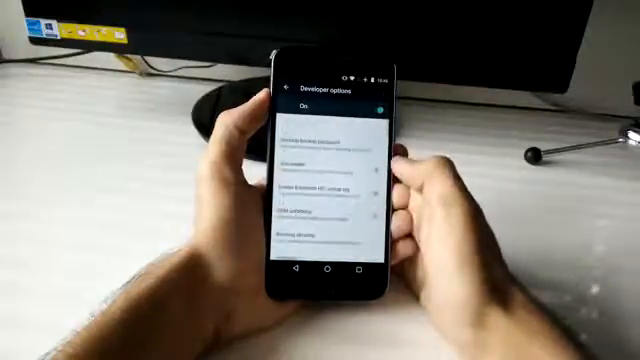